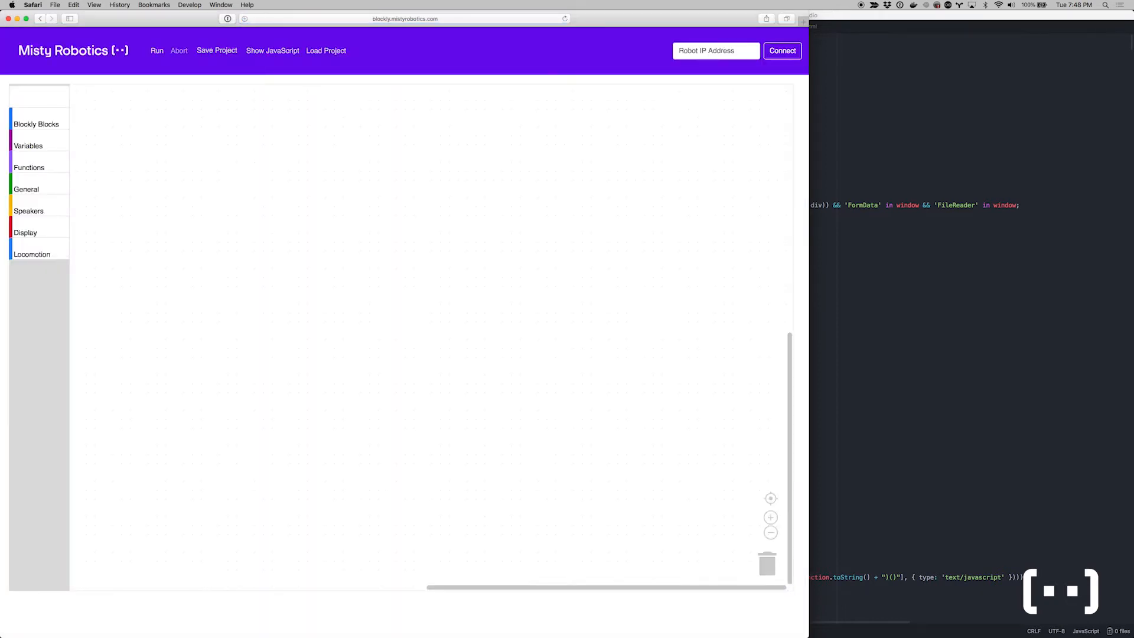
- Connect to Misty at 10.0.1.225 and place the 10-times LED and eyes loop
click(782, 50)
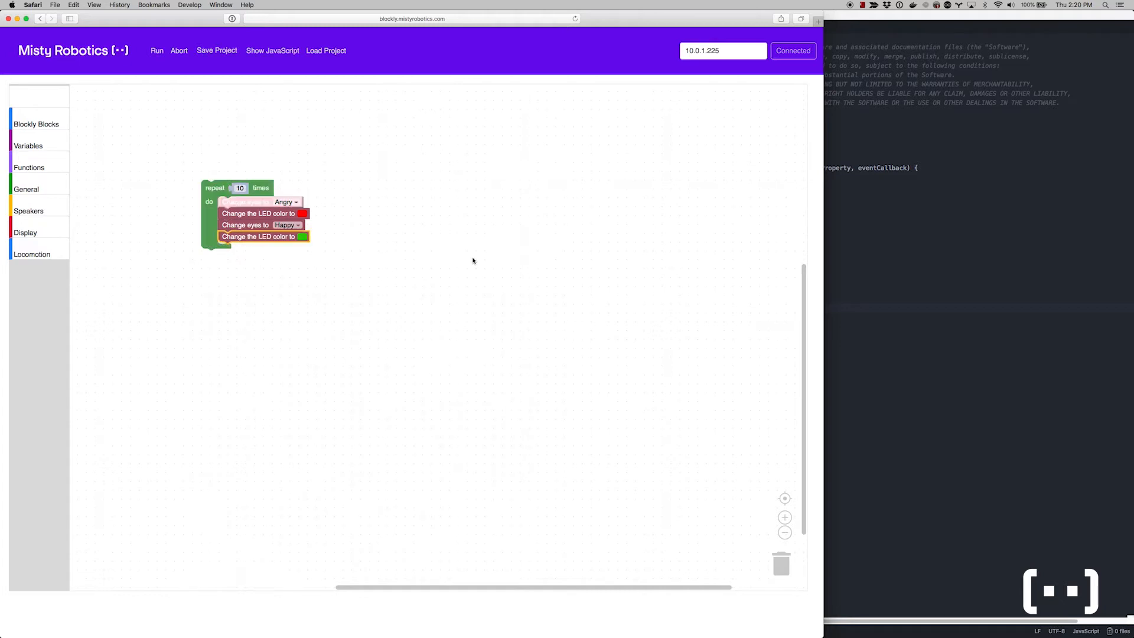
click(397, 242)
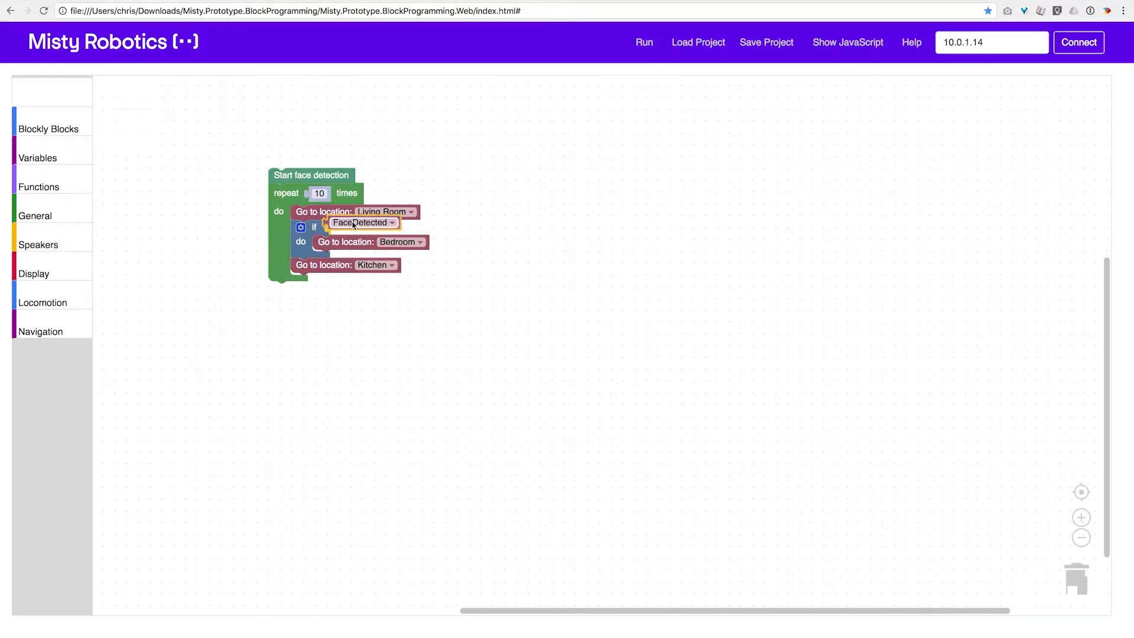
- Drag a speaker block from the Speakers category into the face-detection program
click(39, 244)
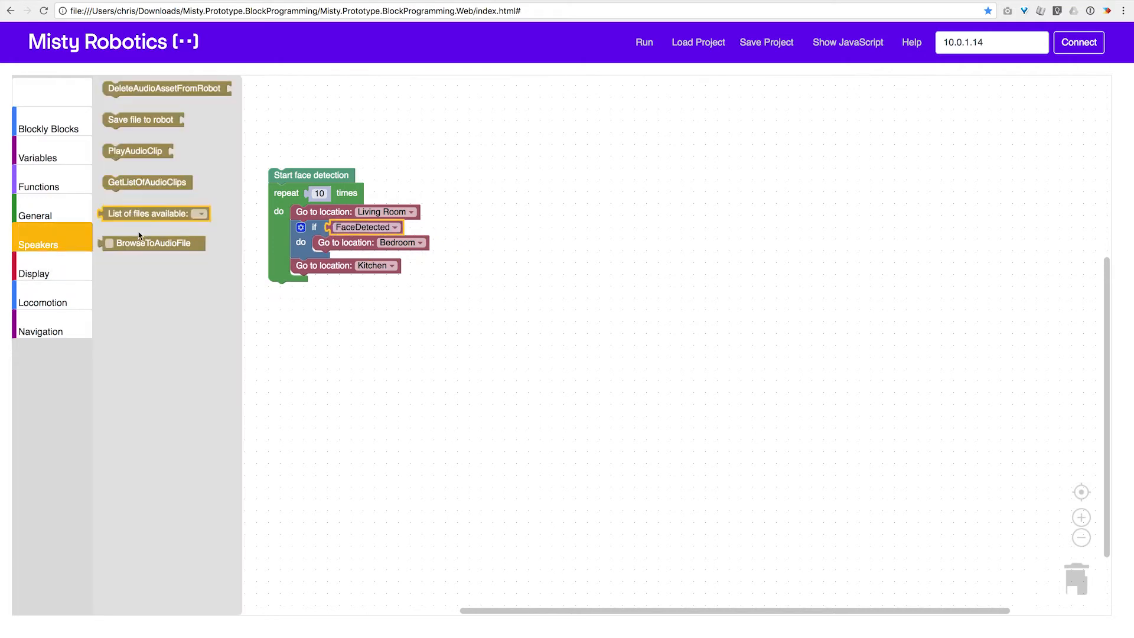
drag(152, 243, 517, 245)
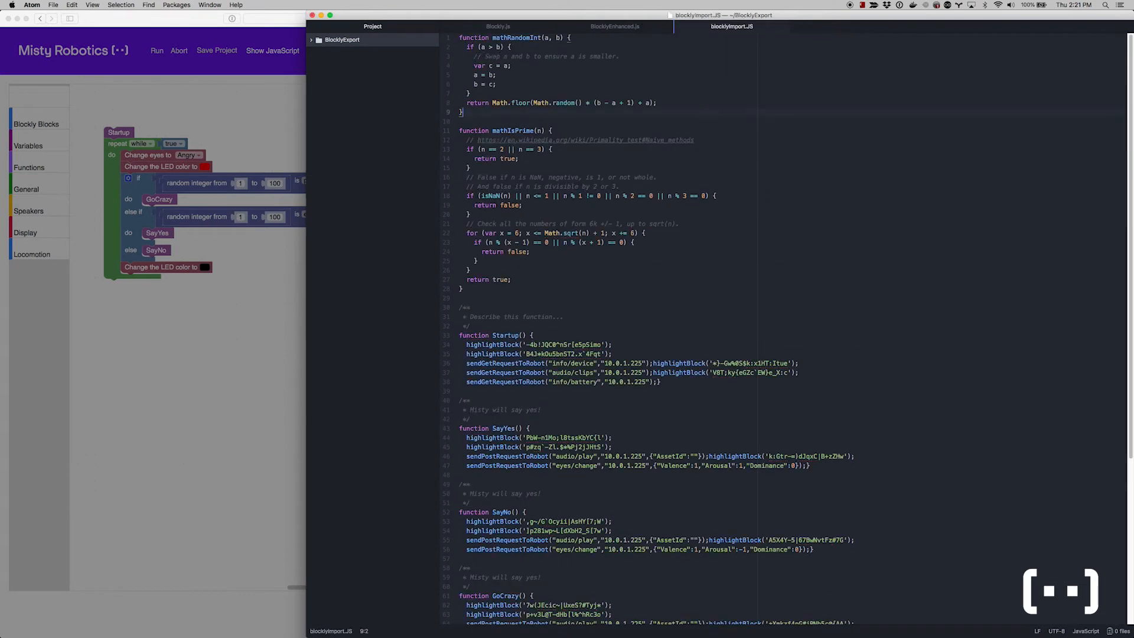
- Scroll through blocklyImport.JS showing the Startup, SayYes, SayNo and GoCrazy functions
scroll(down, 3)
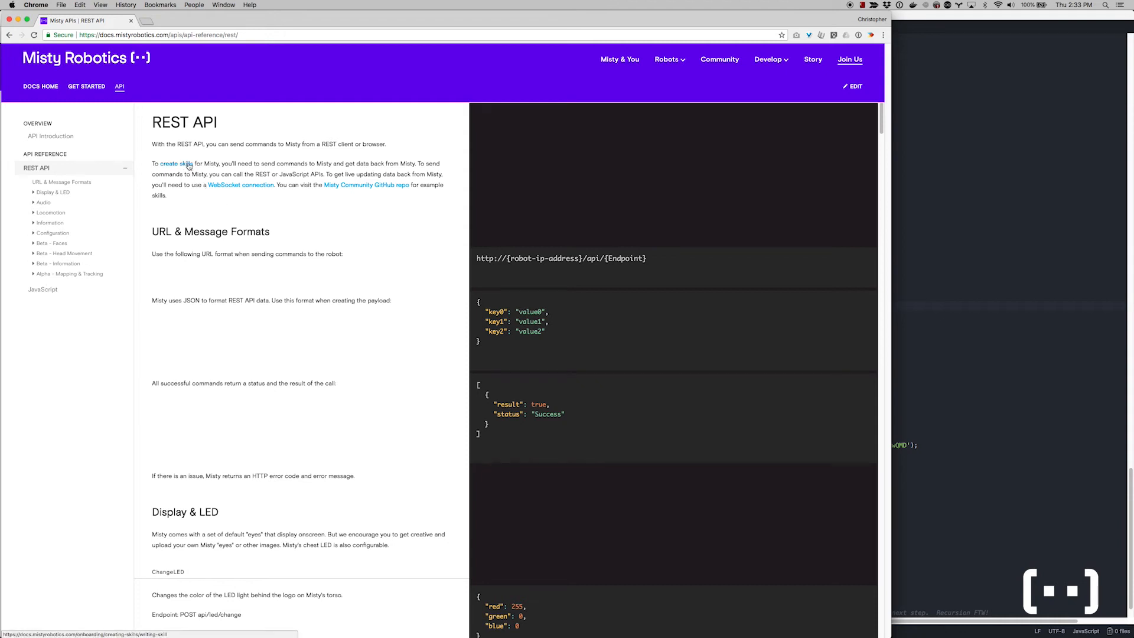
- Scroll the REST API docs down to Display & LED's ChangeLED command
scroll(down, 3)
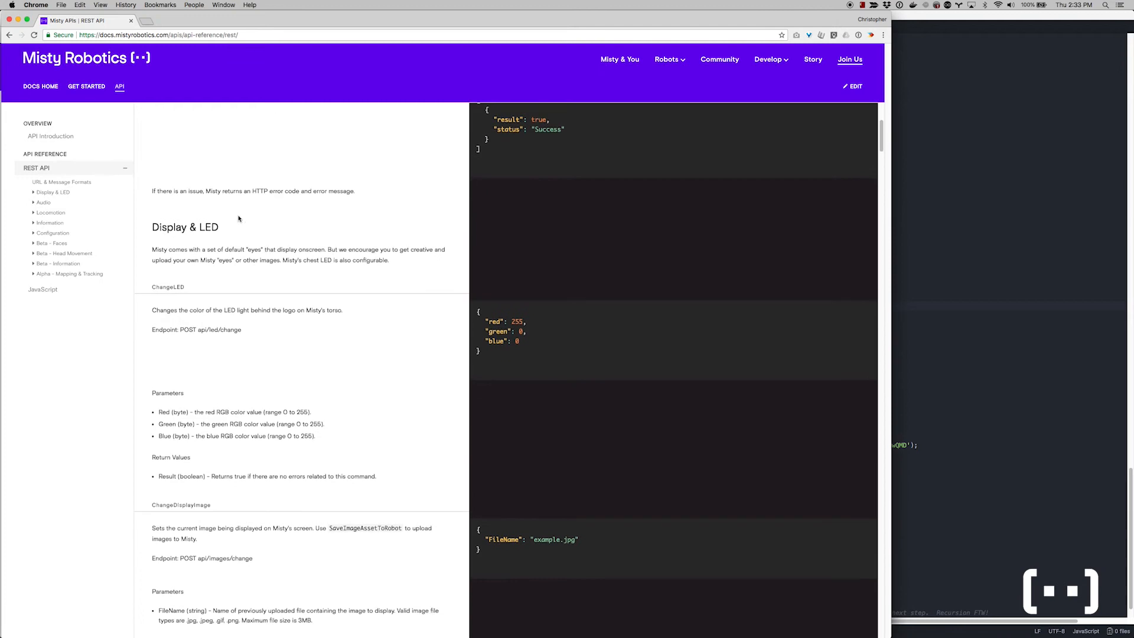
scroll(down, 3)
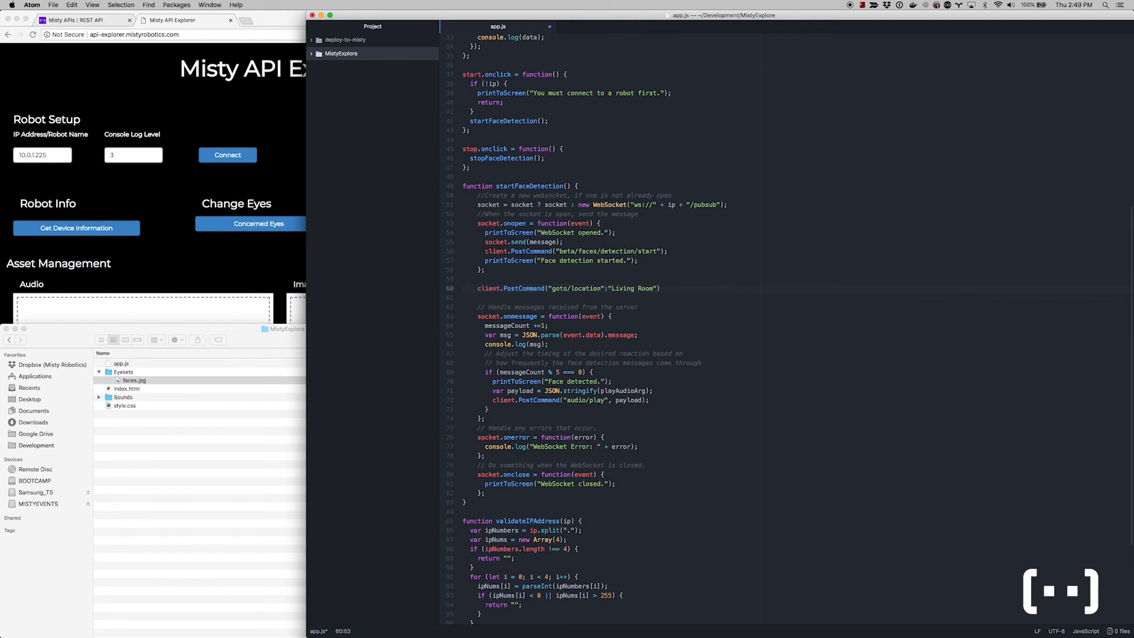
- Expand the MistyExplore project with its Sounds and Eyesets folders
key(backspace)
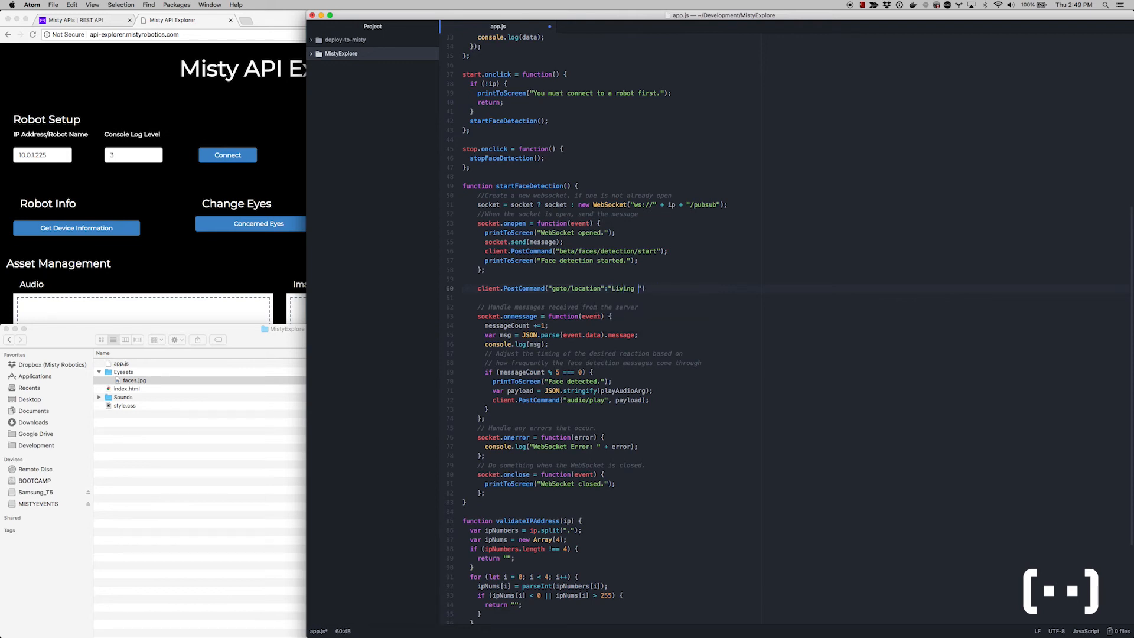
click(342, 52)
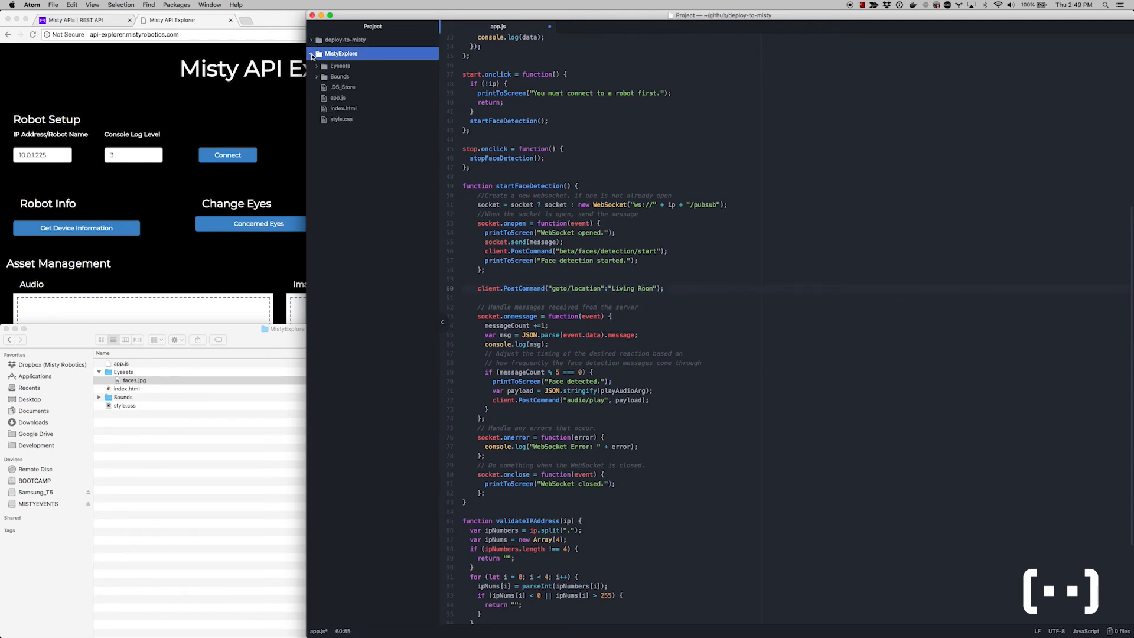
click(340, 76)
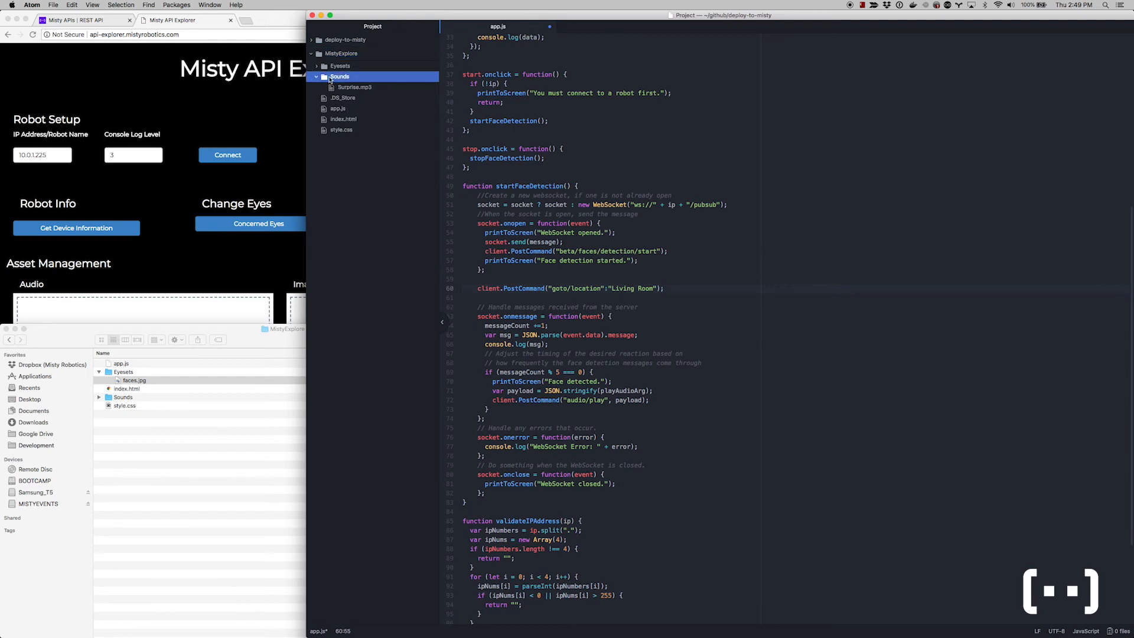
click(340, 65)
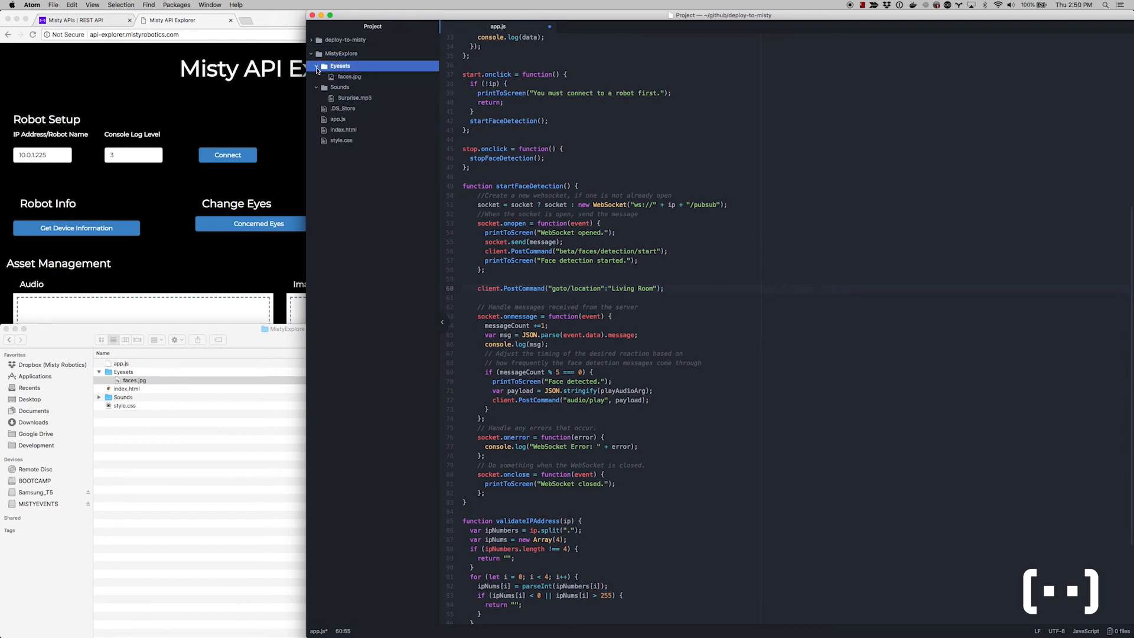
- Run Deploy To Misty to send the skill to the robot at 10.0.1.225
text(deploy)
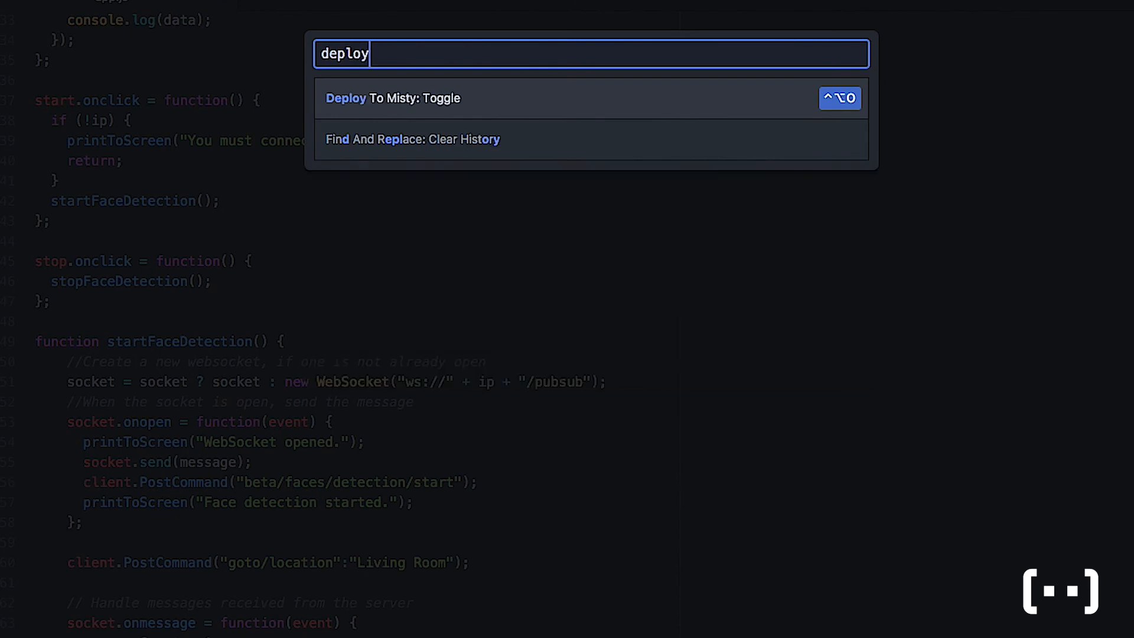
click(393, 99)
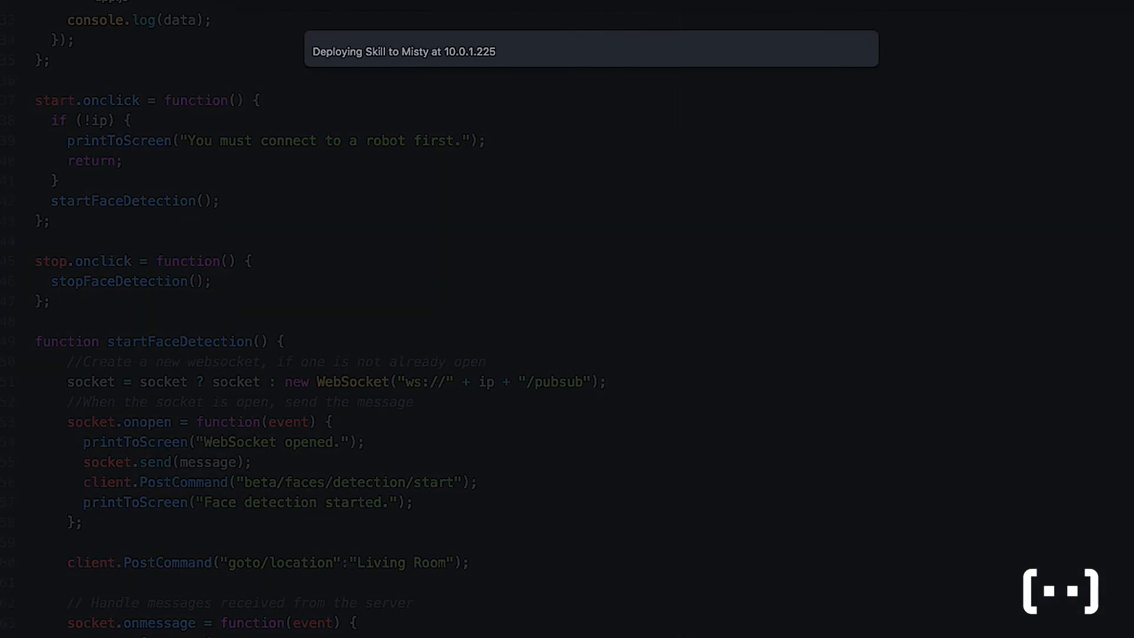